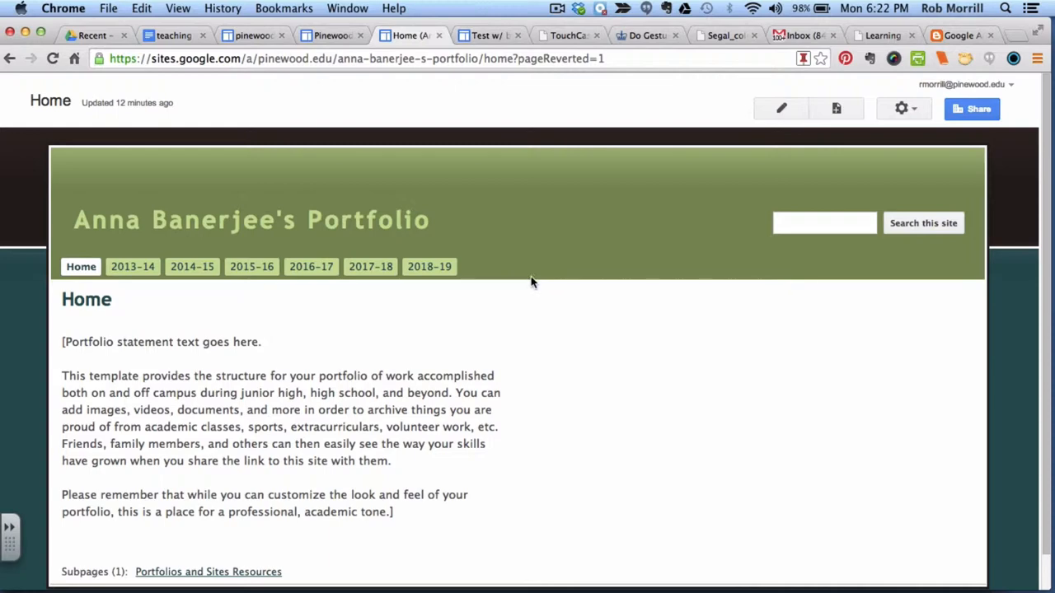
{"action": "mouse_move", "coordinate": [780, 108]}
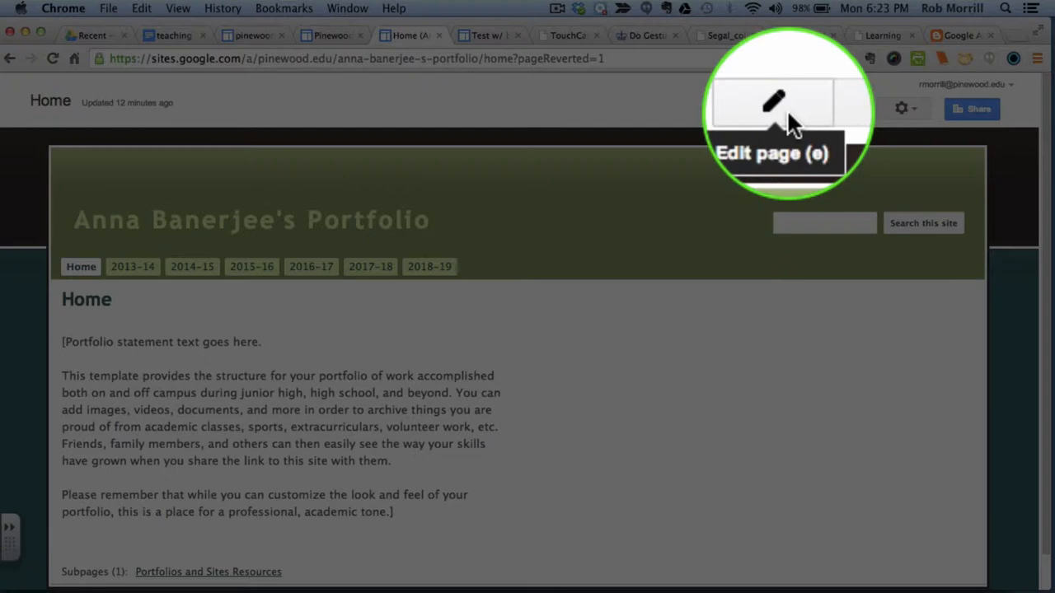
- Switch the portfolio Home page into edit mode with the pencil Edit button
{"action": "left_click", "coordinate": [772, 103]}
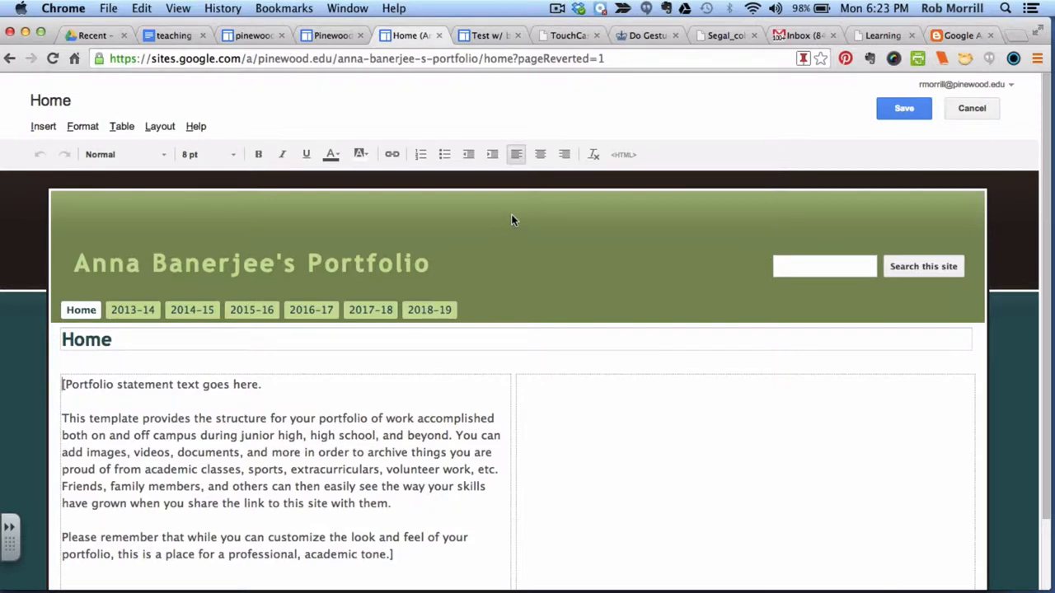
{"action": "mouse_move", "coordinate": [534, 411]}
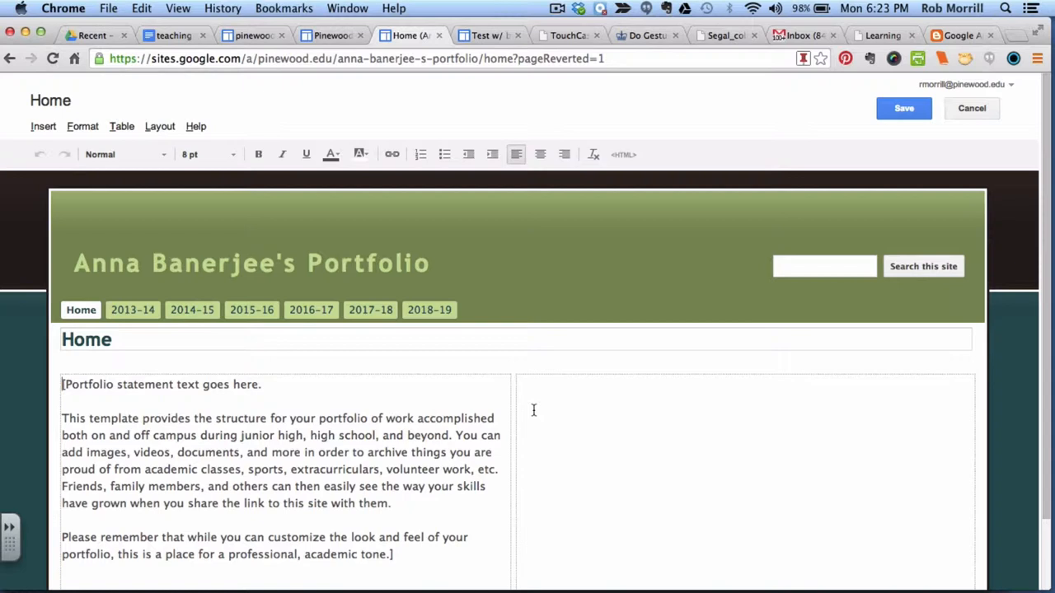
{"action": "mouse_move", "coordinate": [416, 524]}
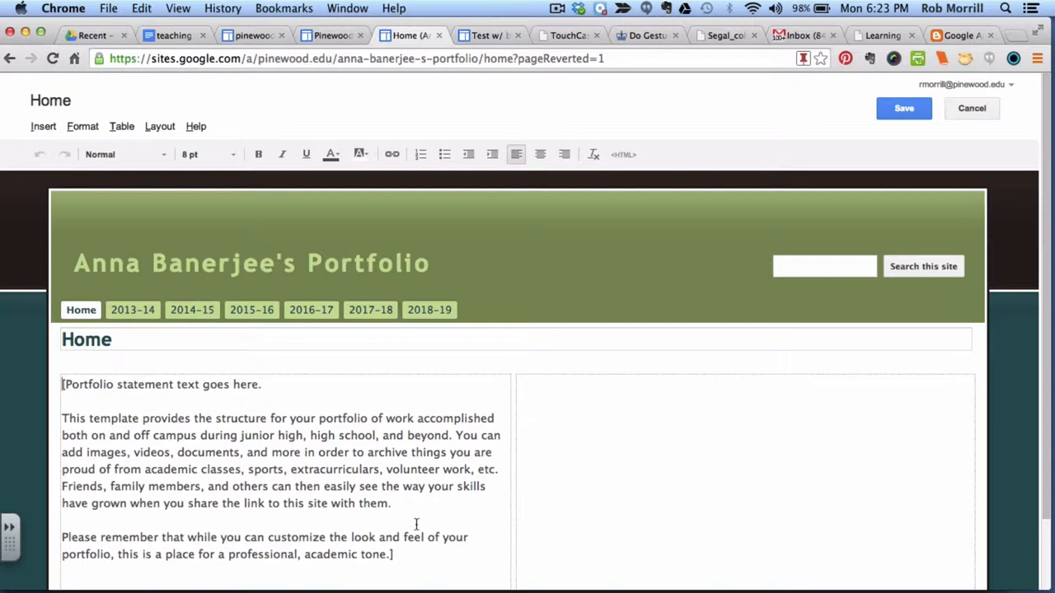
- Select the bracketed placeholder portfolio statement in the left column for replacement
{"action": "left_click_drag", "start_coordinate": [91, 418], "coordinate": [416, 554]}
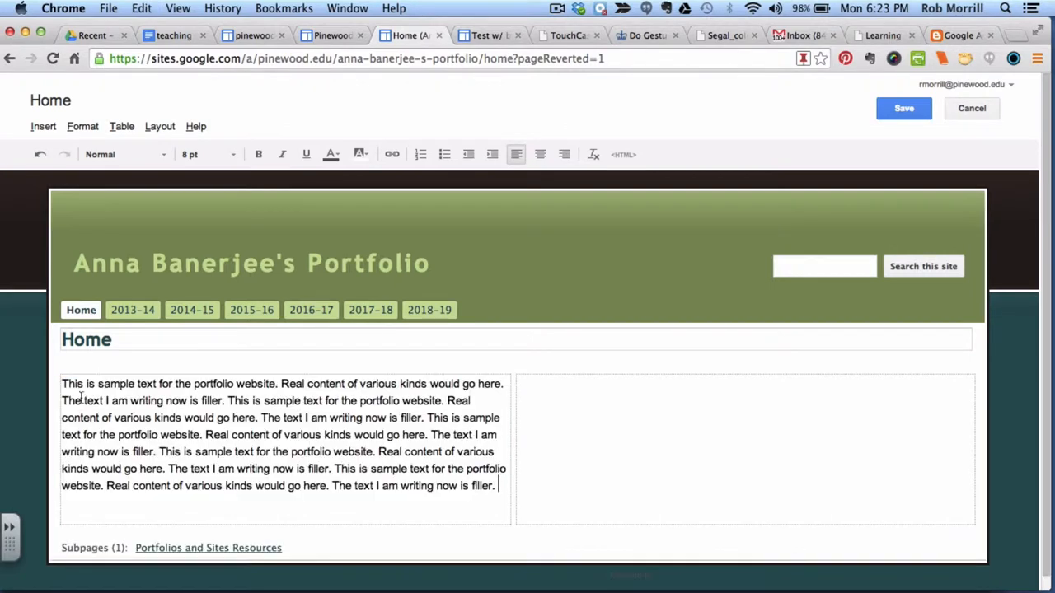
{"action": "mouse_move", "coordinate": [536, 406]}
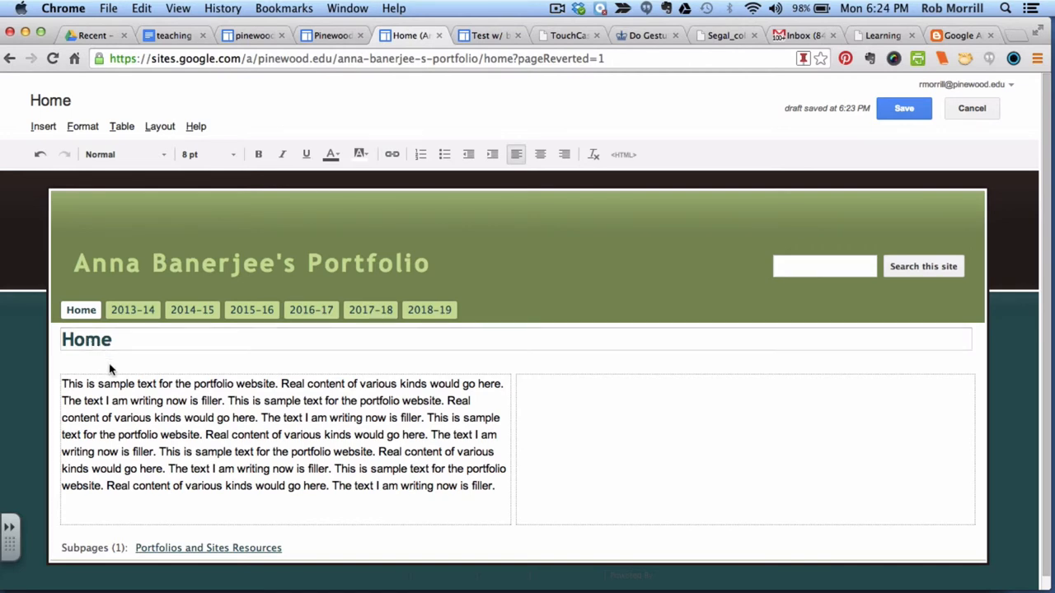
{"action": "mouse_move", "coordinate": [760, 201]}
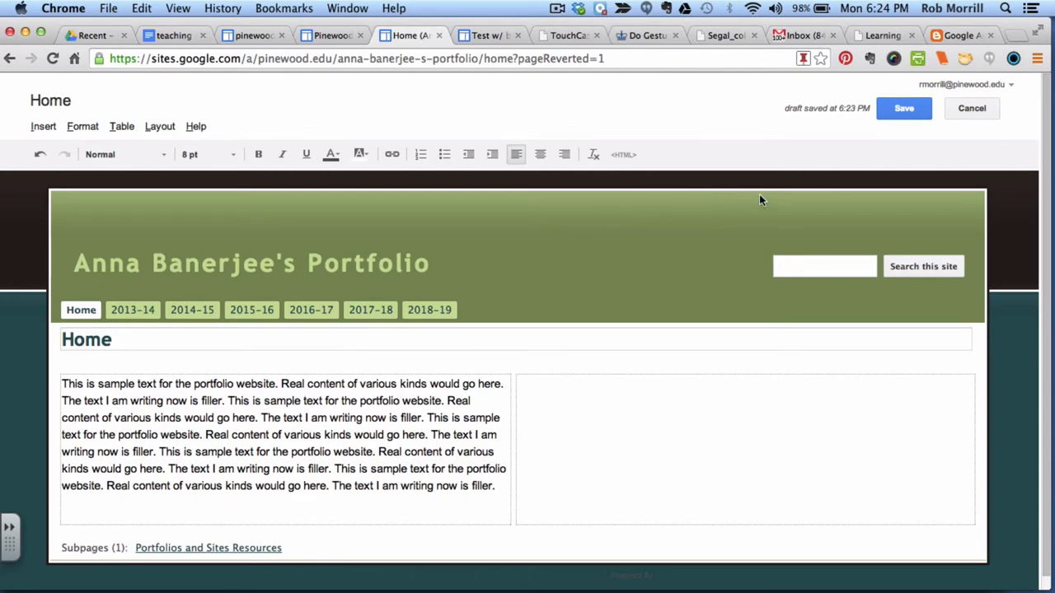